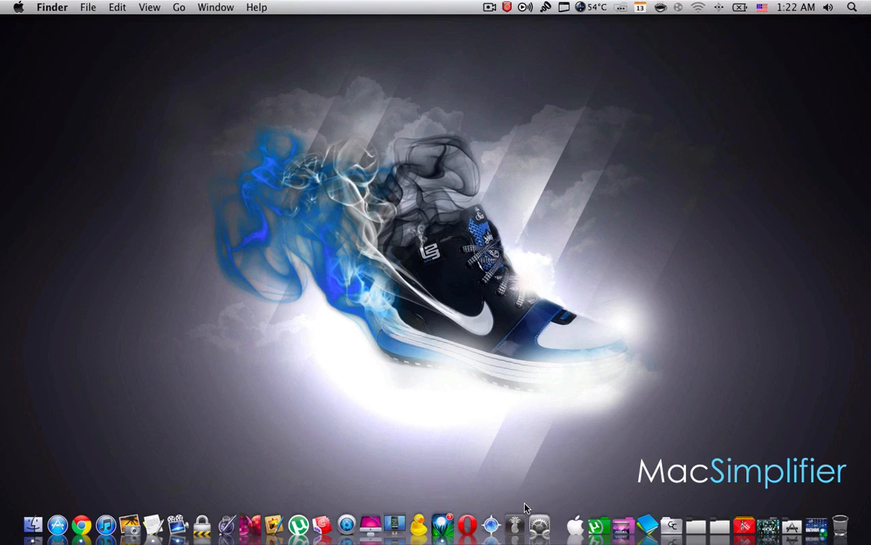
Show the Language & Text substitution list with its existing smiley-to-emoji entries
left_click(542, 523)
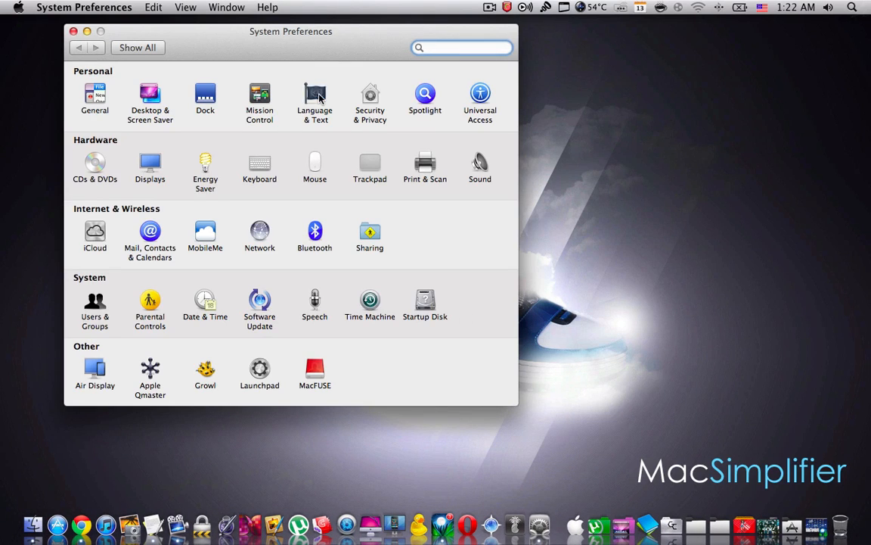
left_click(315, 100)
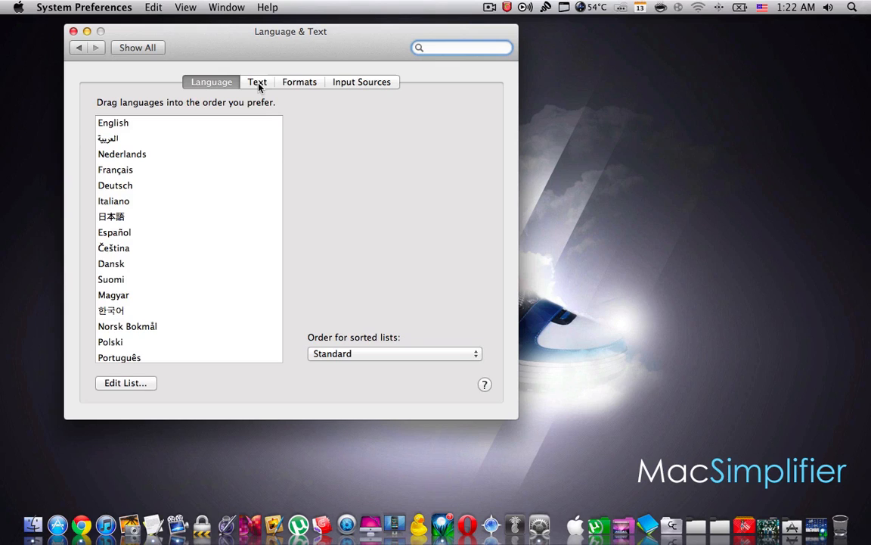
left_click(258, 81)
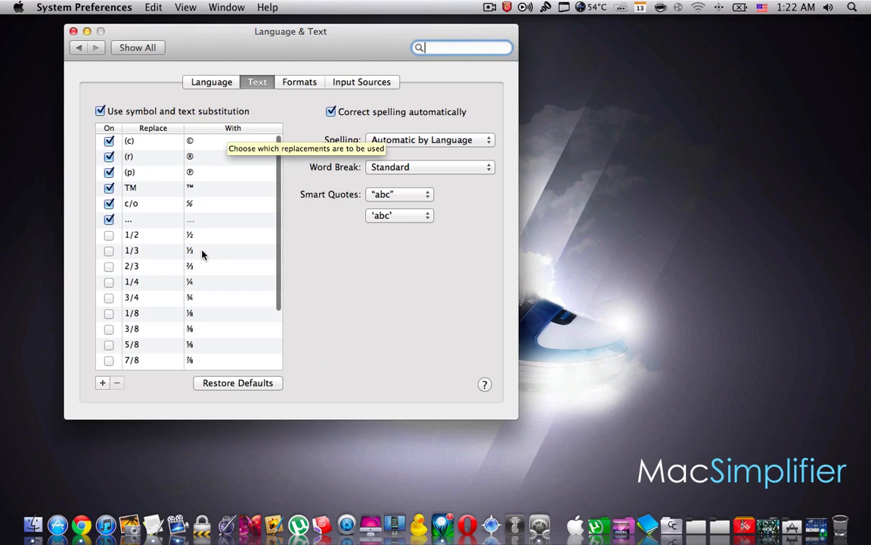
scroll("down", 3)
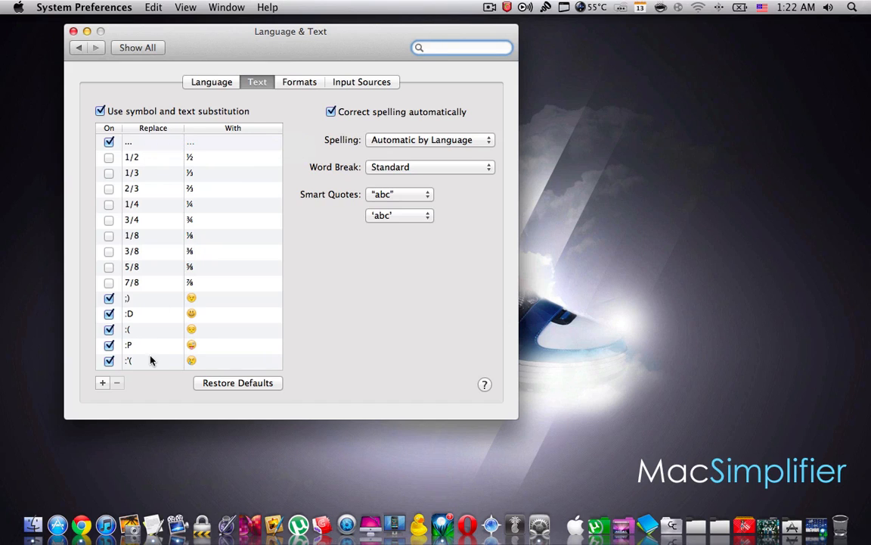
mouse_move(147, 345)
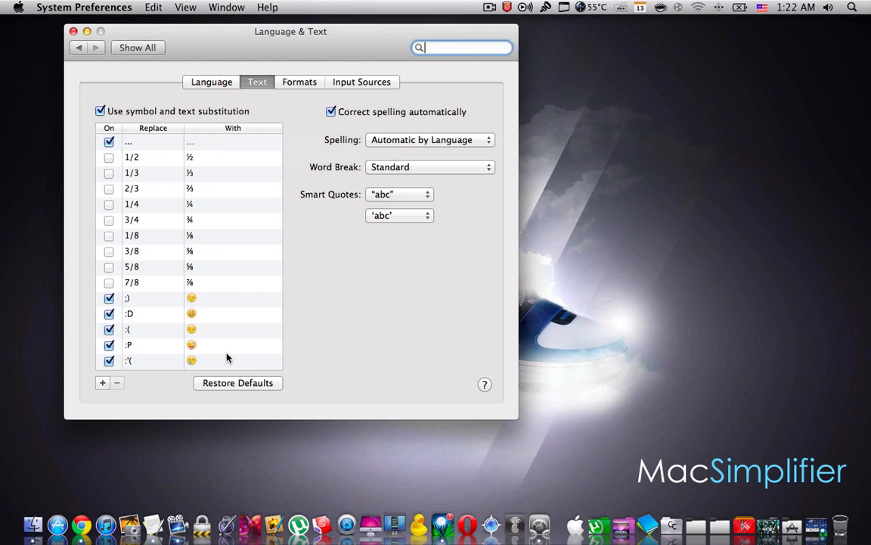
mouse_move(167, 368)
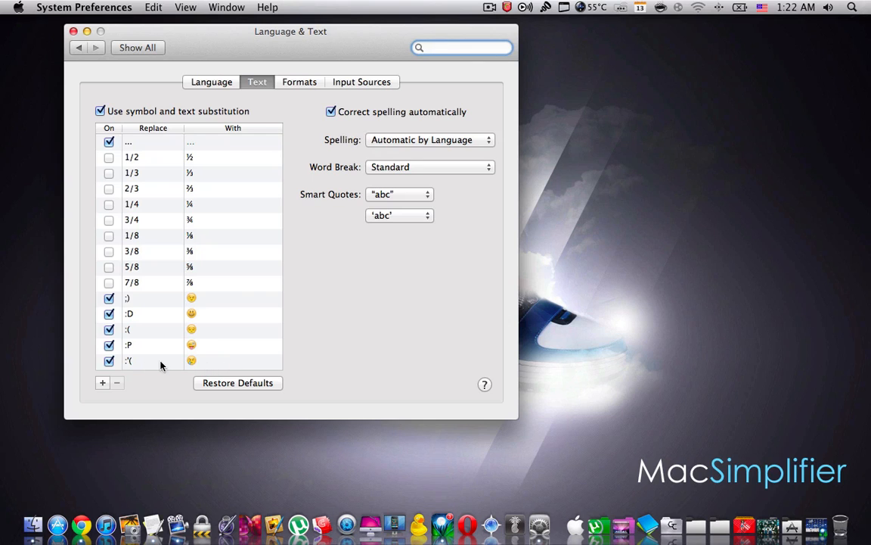
Enter ;) into the Untitled TextEdit document, then return to the substitution preferences
right_click(155, 521)
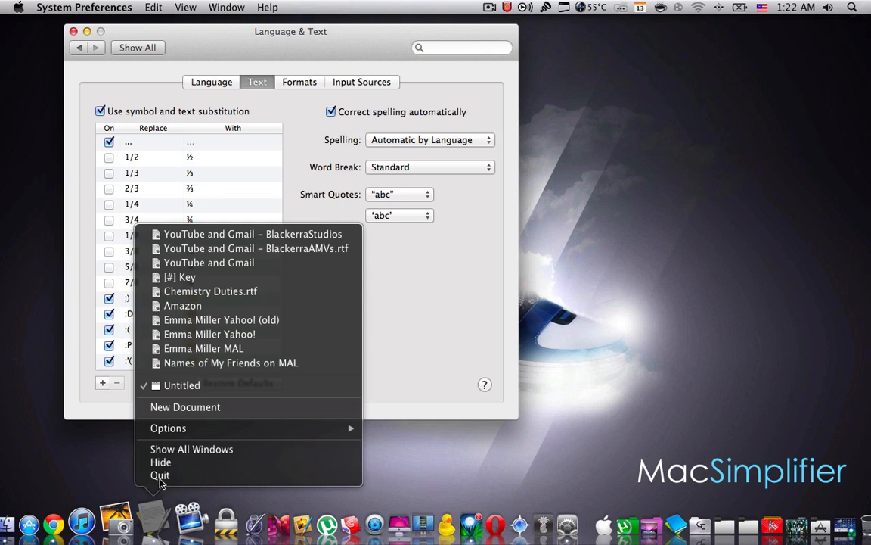
left_click(185, 406)
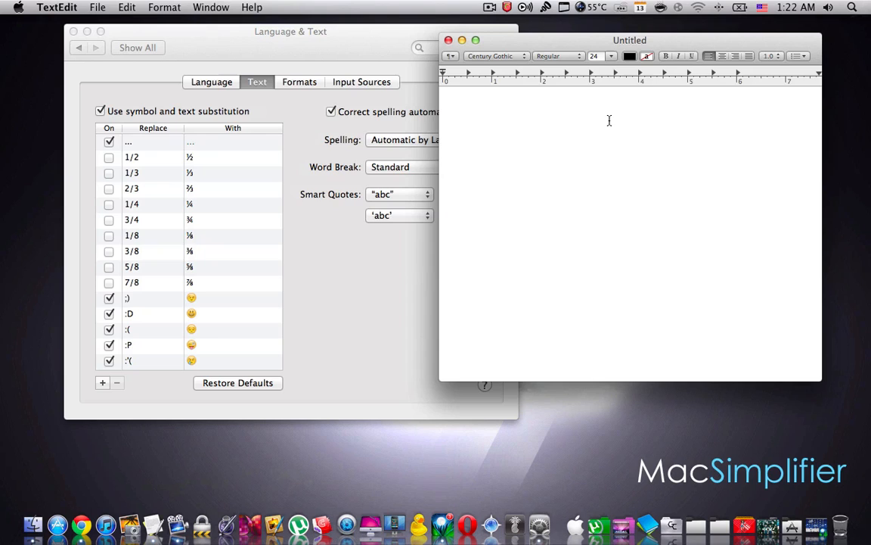
type(";)")
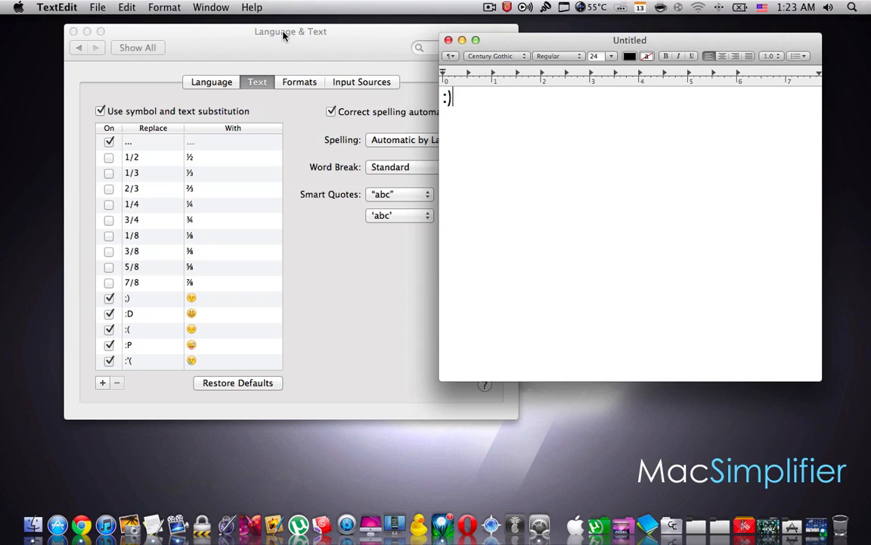
left_click(291, 31)
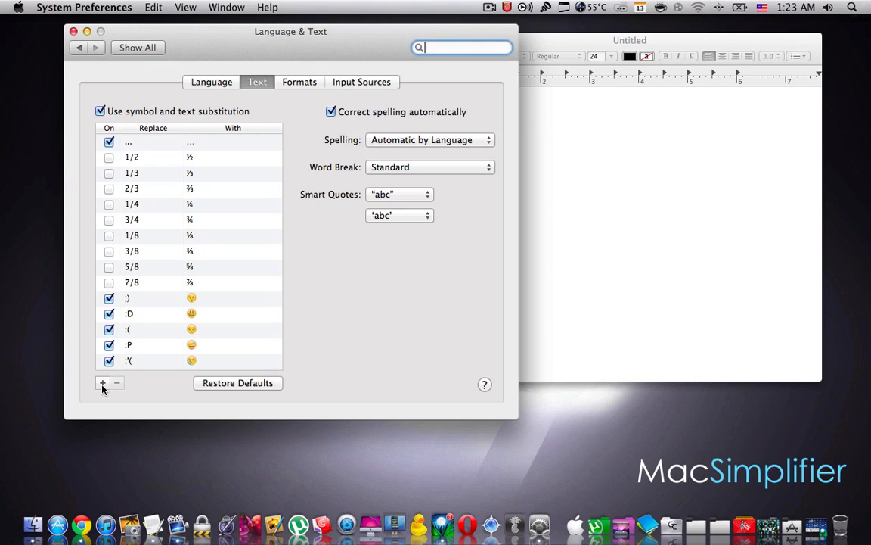
Add a substitution entry with :) as its shortcut and begin its replacement via the Edit menu
left_click(103, 383)
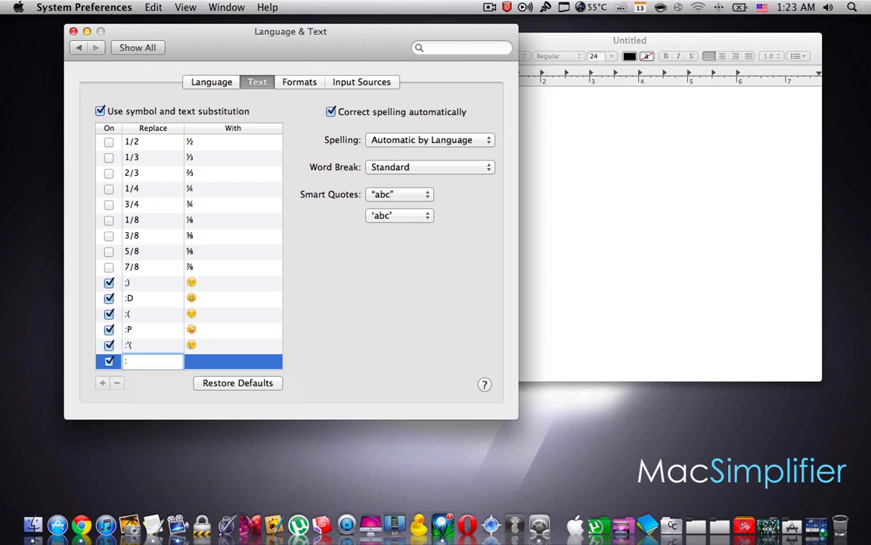
type(":)")
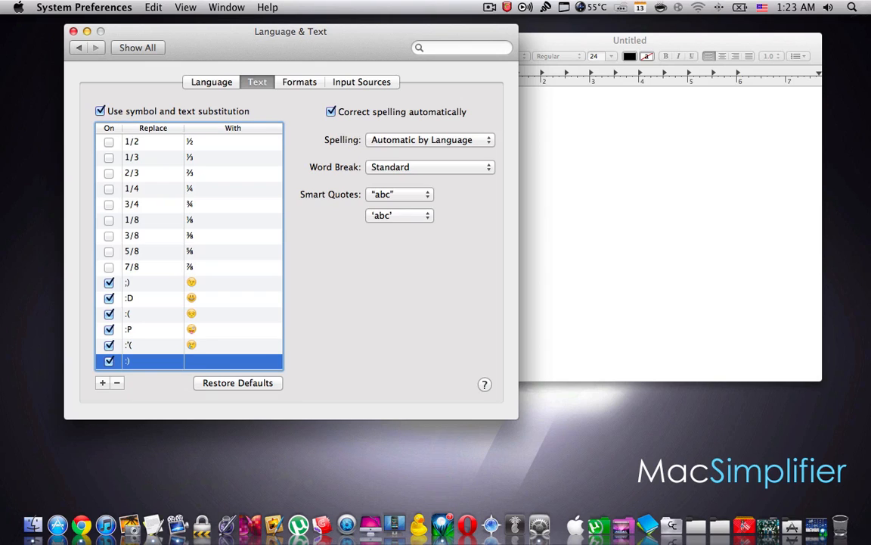
mouse_move(244, 216)
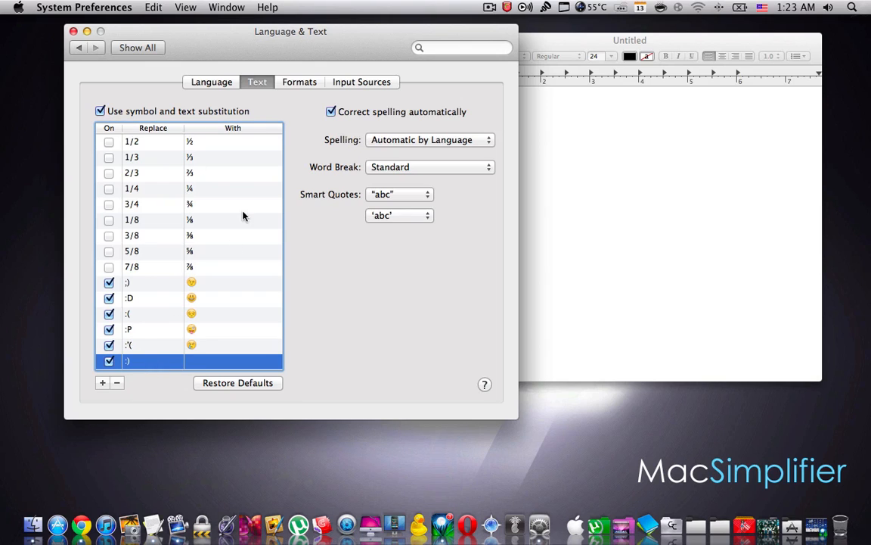
mouse_move(217, 363)
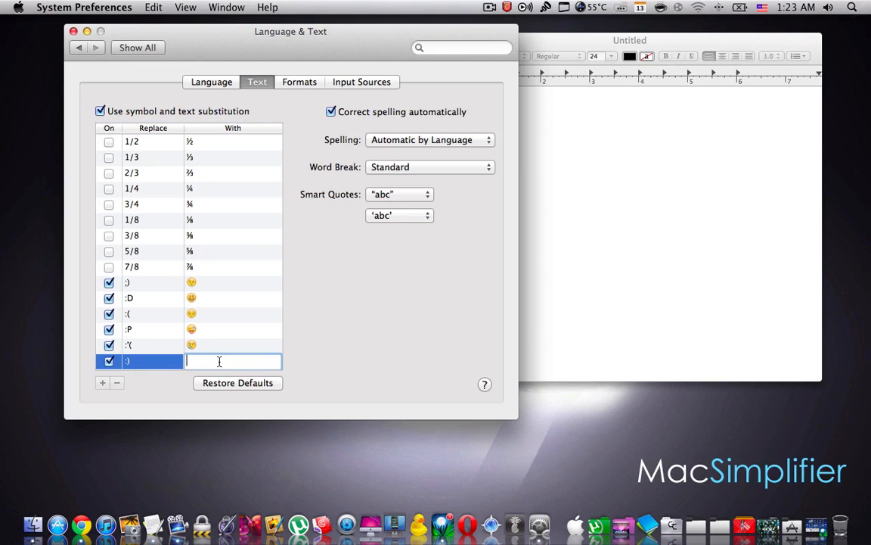
left_click(155, 6)
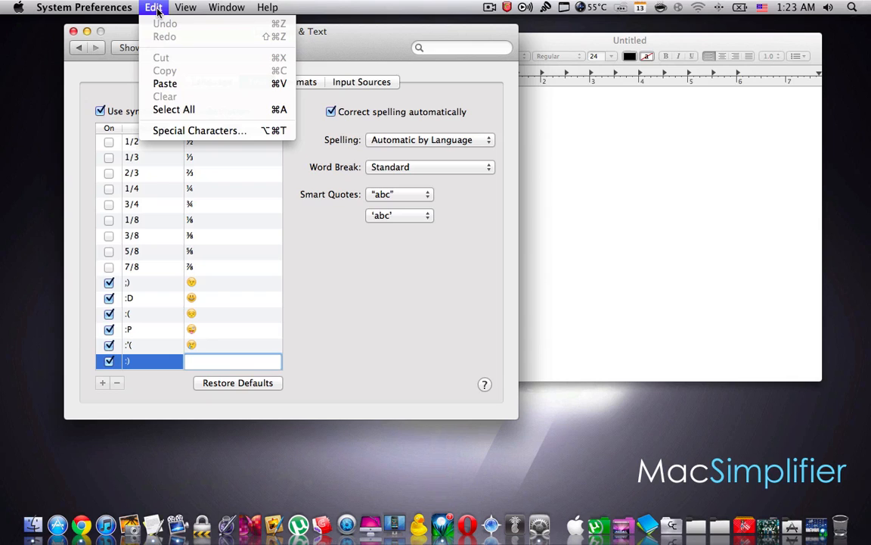
mouse_move(199, 130)
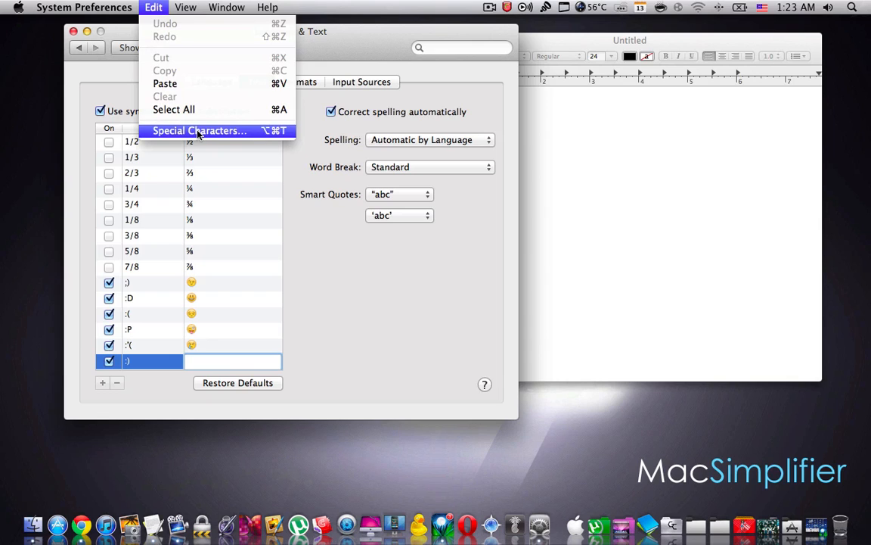
Pick the smiling-face emoji from Emoji > People as the :) replacement and commit the entry
left_click(199, 130)
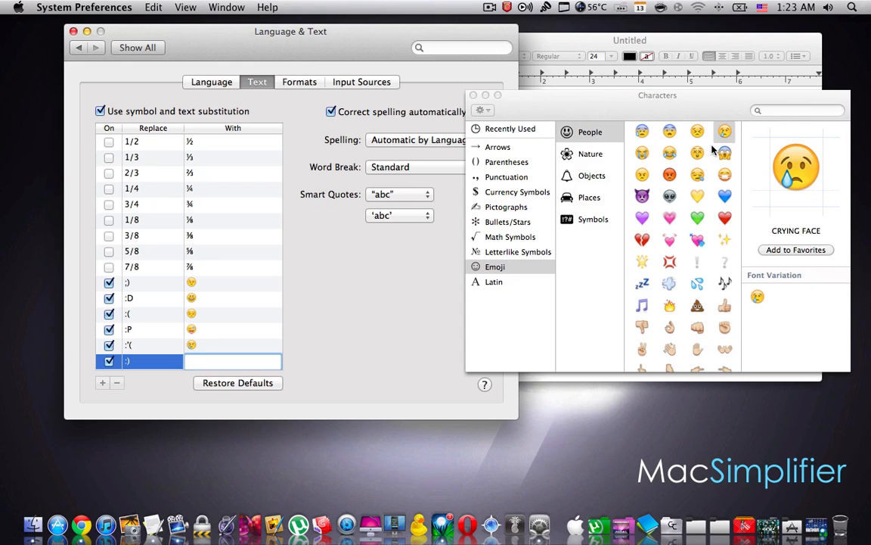
scroll("up", 3)
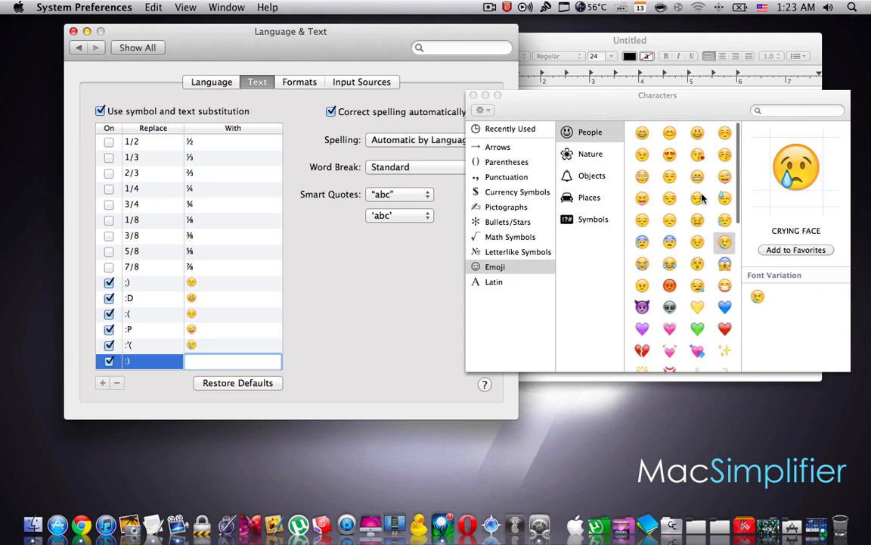
mouse_move(236, 360)
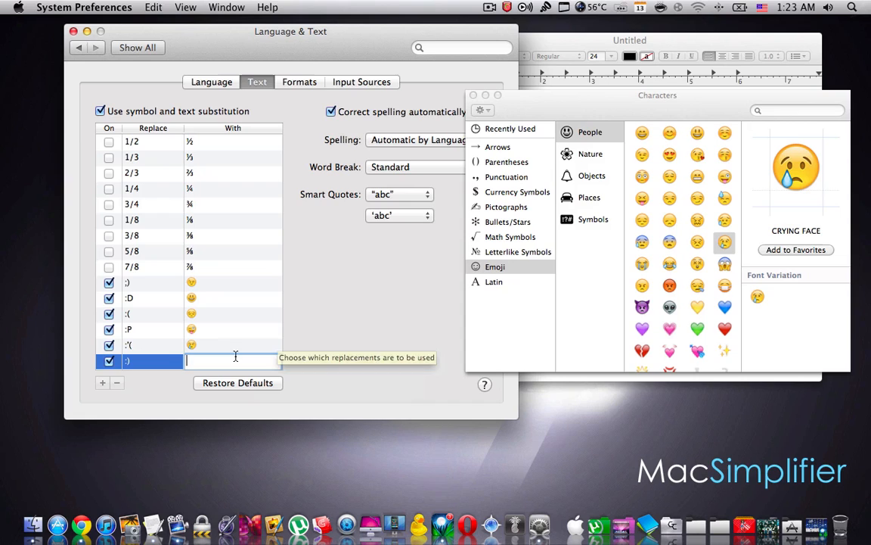
mouse_move(723, 179)
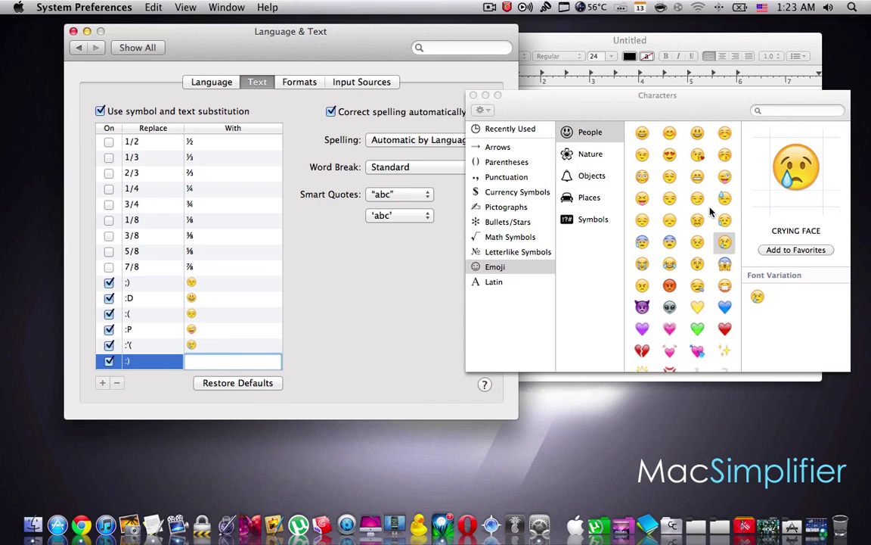
left_click(669, 133)
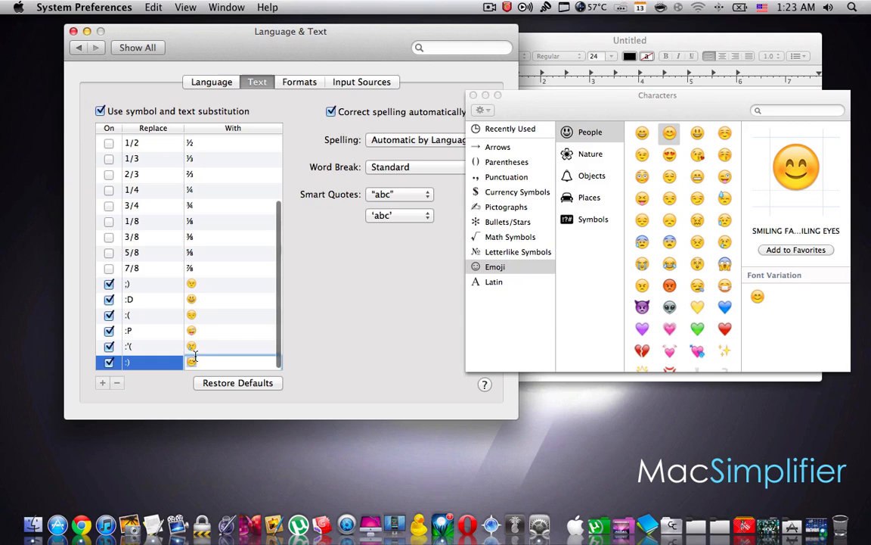
left_click(129, 329)
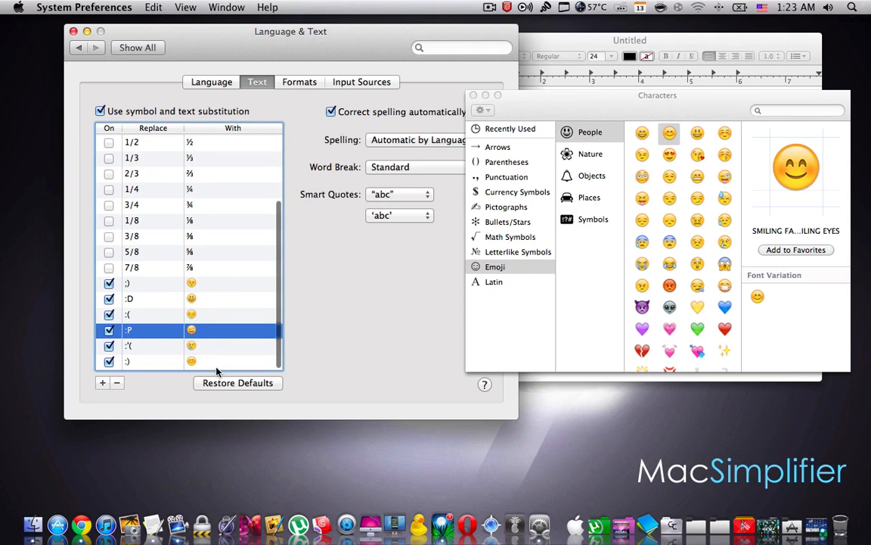
left_click(151, 360)
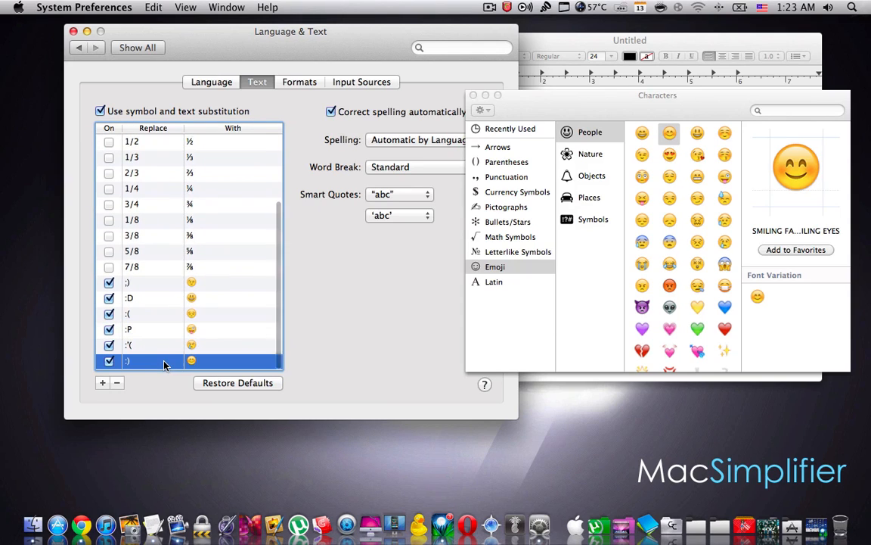
mouse_move(154, 369)
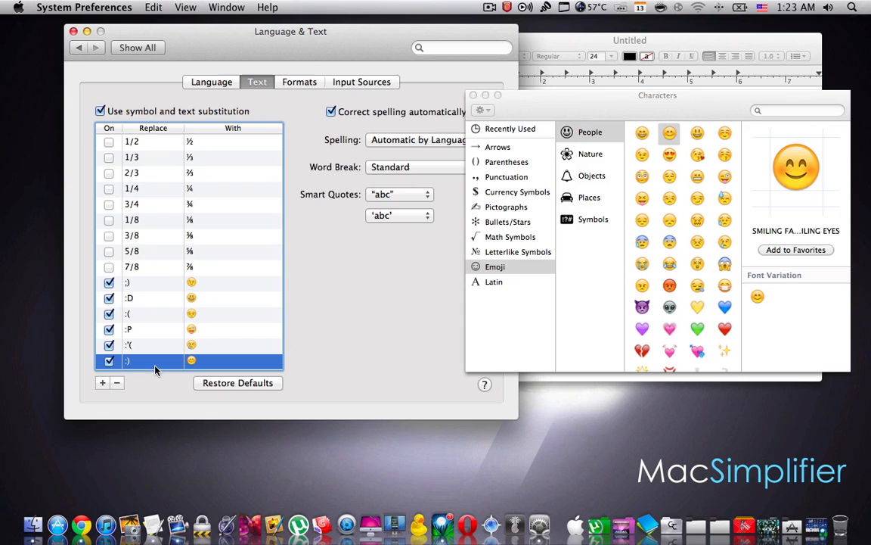
mouse_move(140, 369)
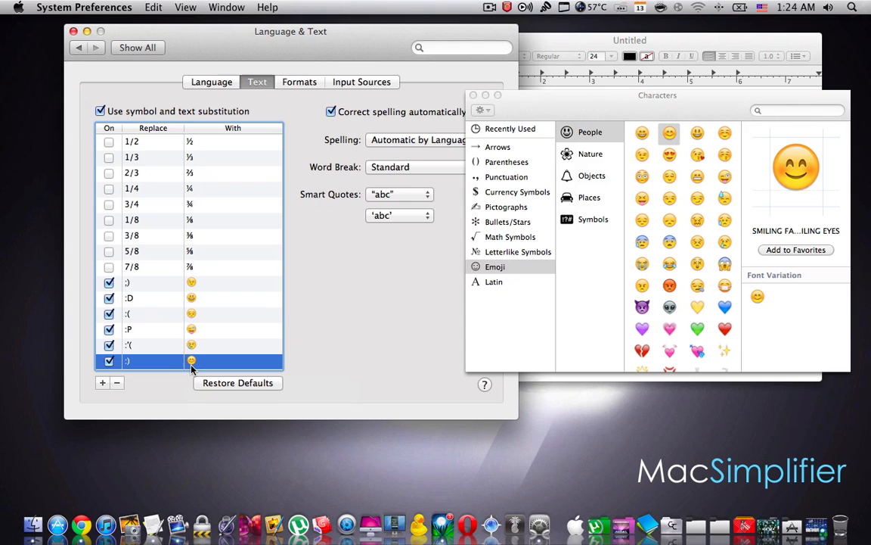
mouse_move(553, 112)
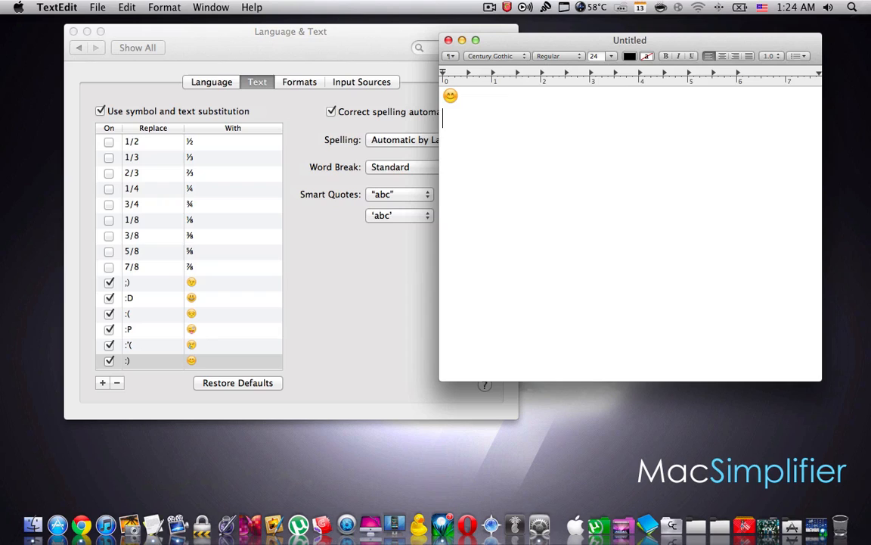
mouse_move(469, 100)
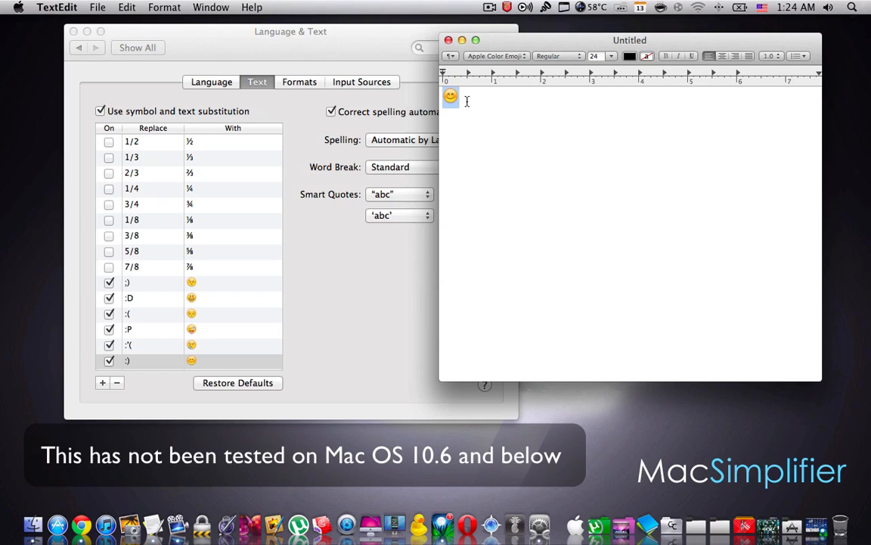
Close the TextEdit test document and the System Preferences window
left_click(448, 39)
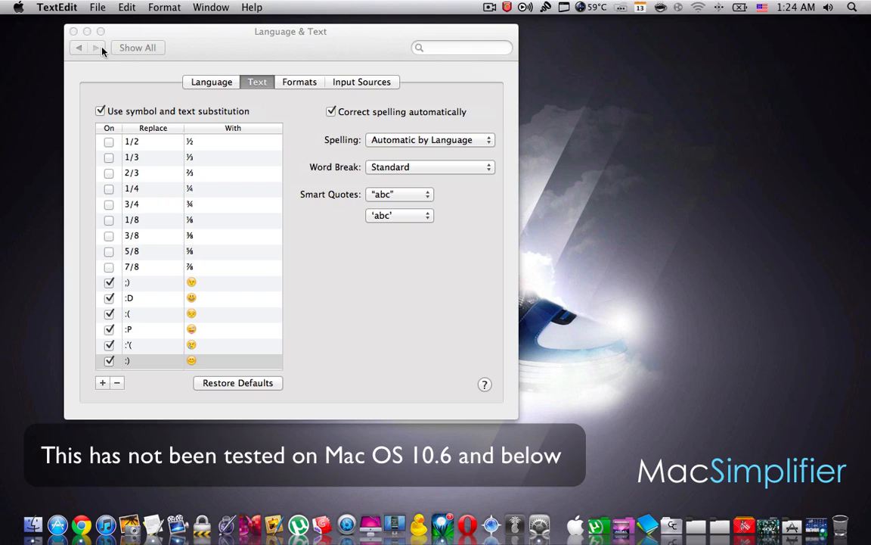
left_click(73, 30)
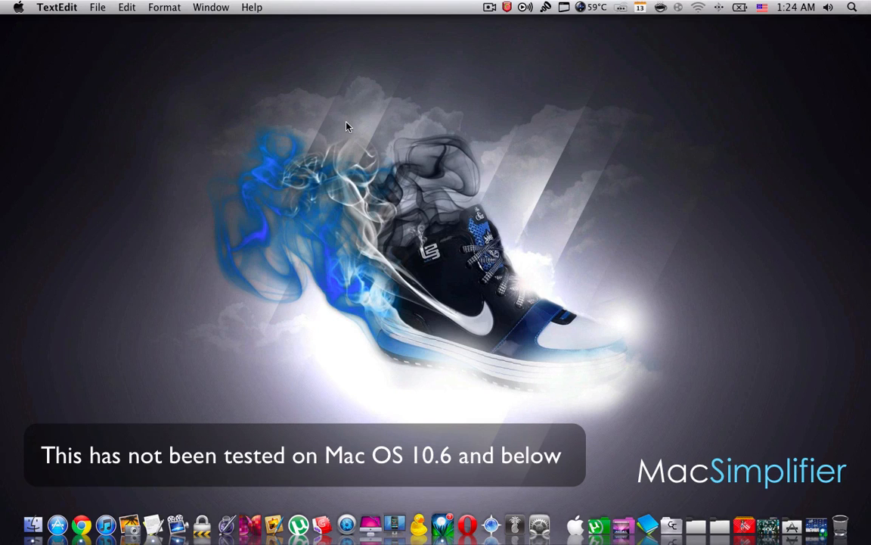